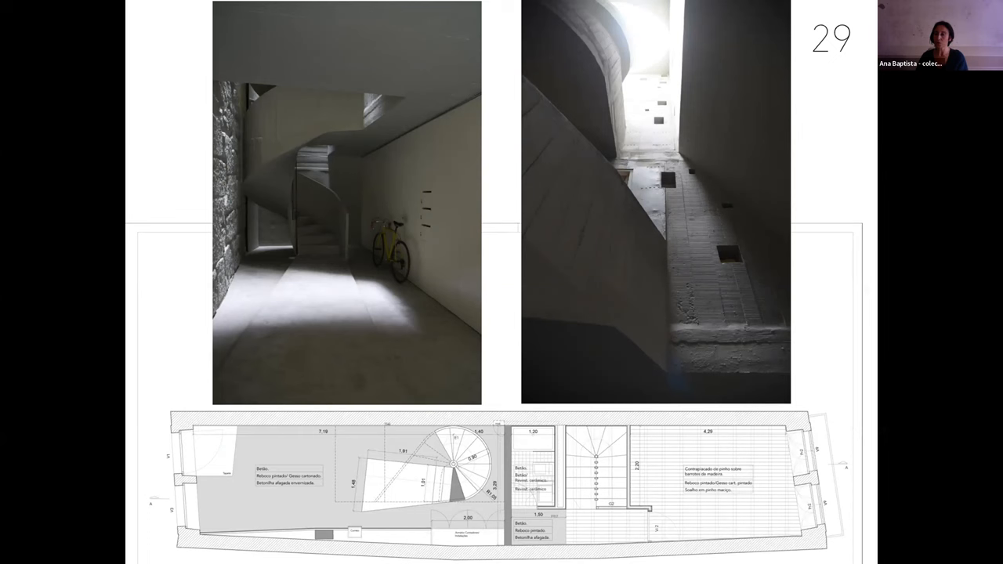
Advance past slide 29 to the DISCUSSION/SHARING slide of outdoor model-building photos
key("right")
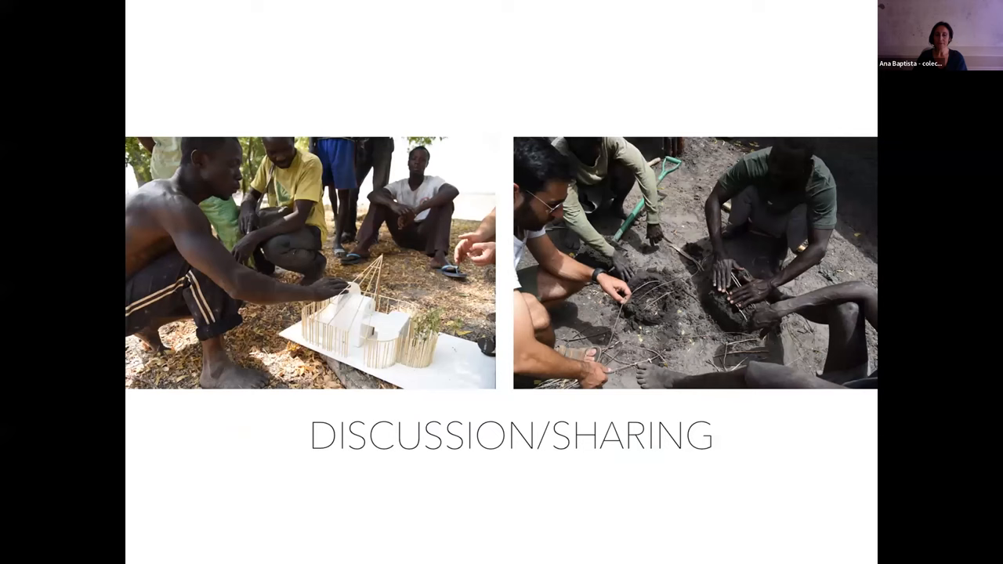